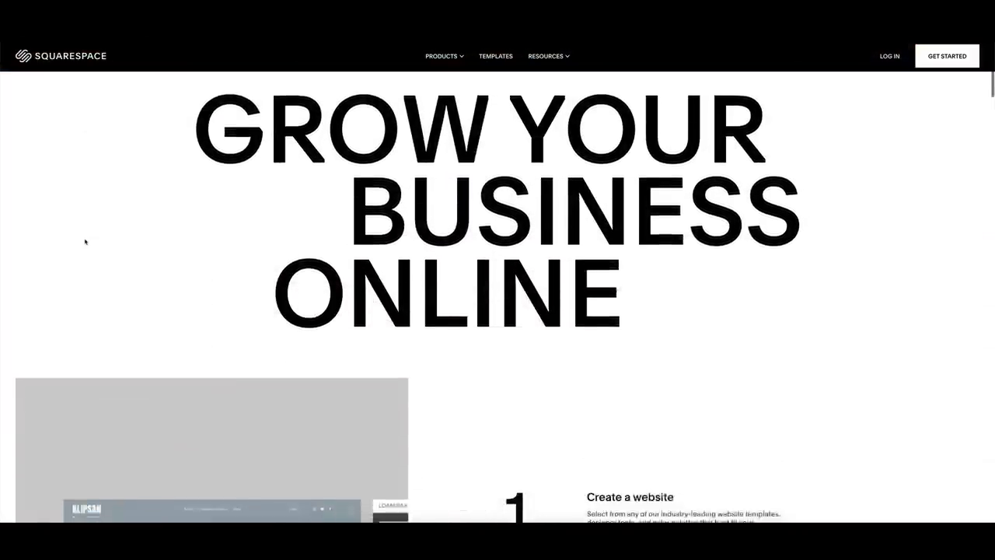
Step: Browse the Squarespace portfolio template gallery filtered to photography
scroll("down", 3)
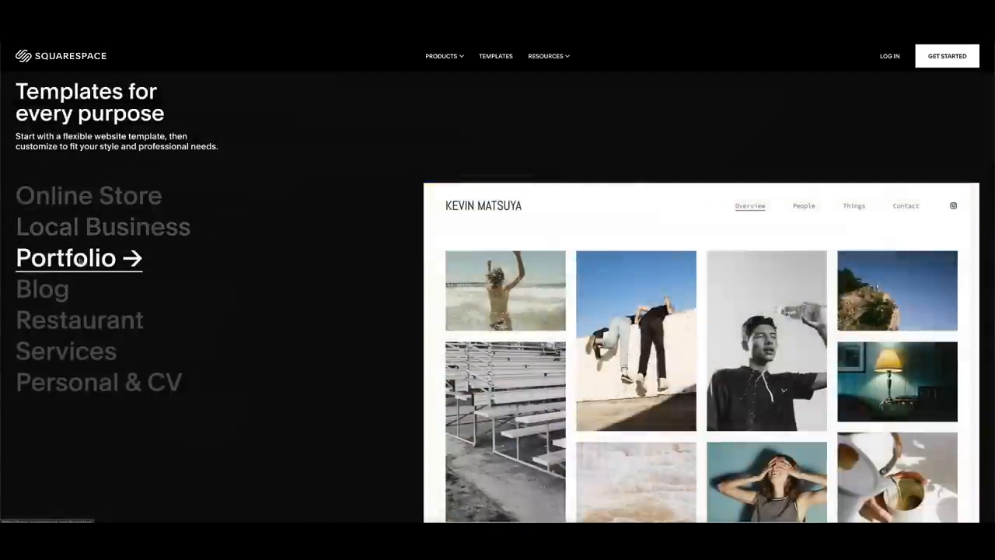
left_click(65, 258)
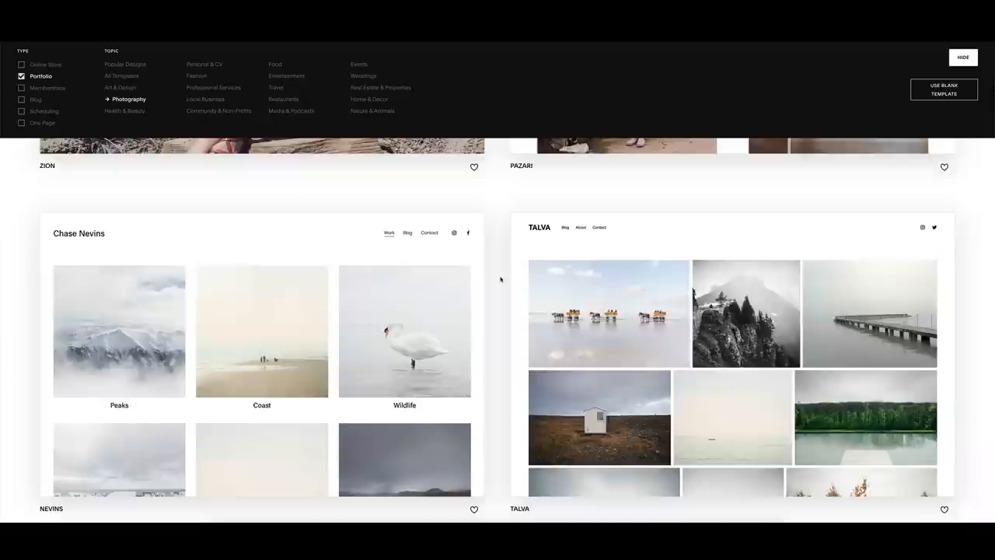
scroll("down", 3)
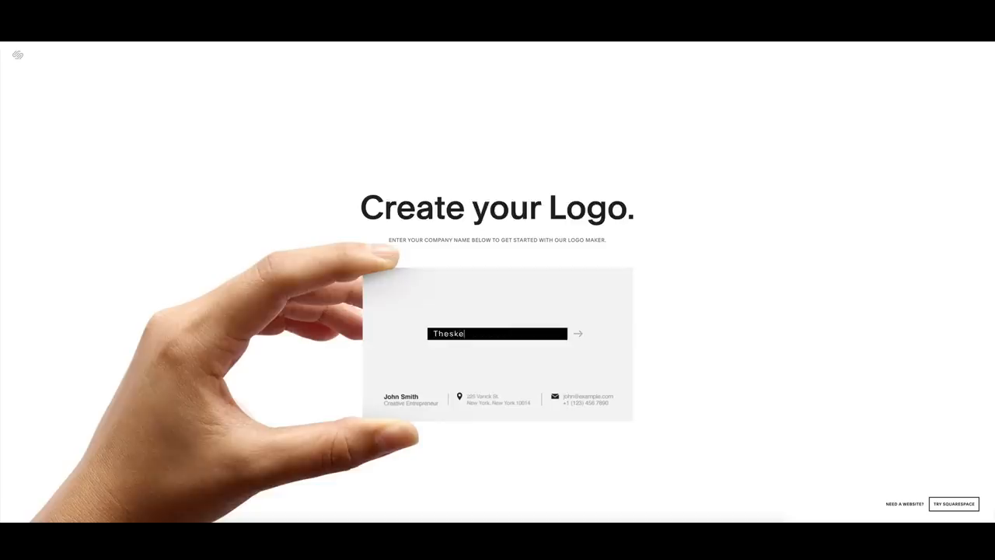
Step: Enter the company name 'TheSketchMonkey' in the logo maker and start the logo
key("BackSpace")
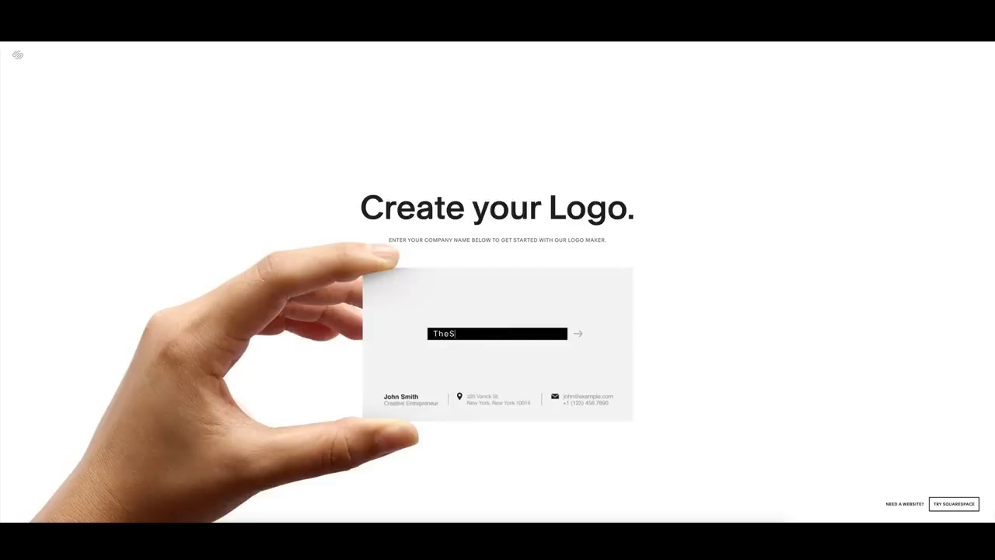
left_click(578, 332)
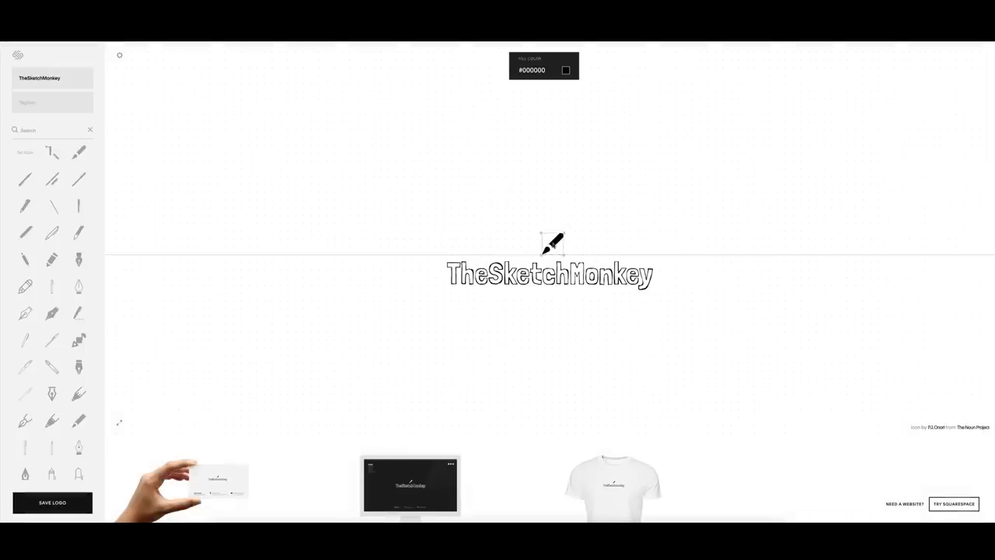
Step: Preview the Talva template's demo site and scroll through its photo grid
left_click(953, 504)
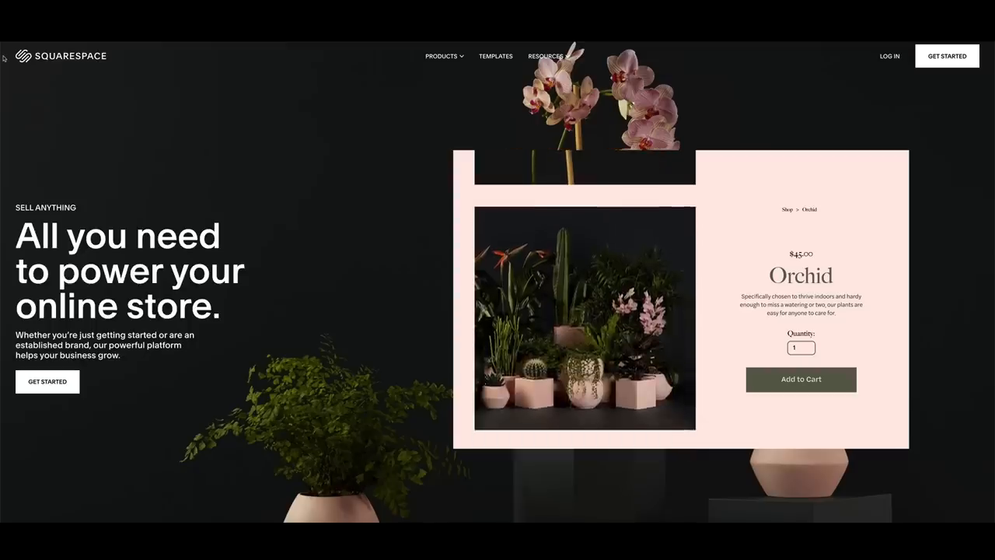
scroll("down", 3)
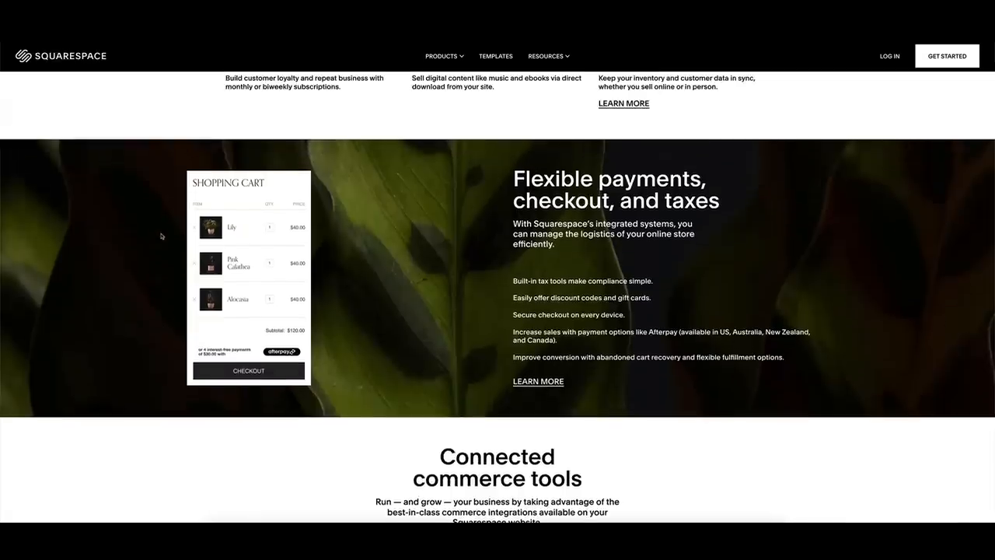
scroll("down", 3)
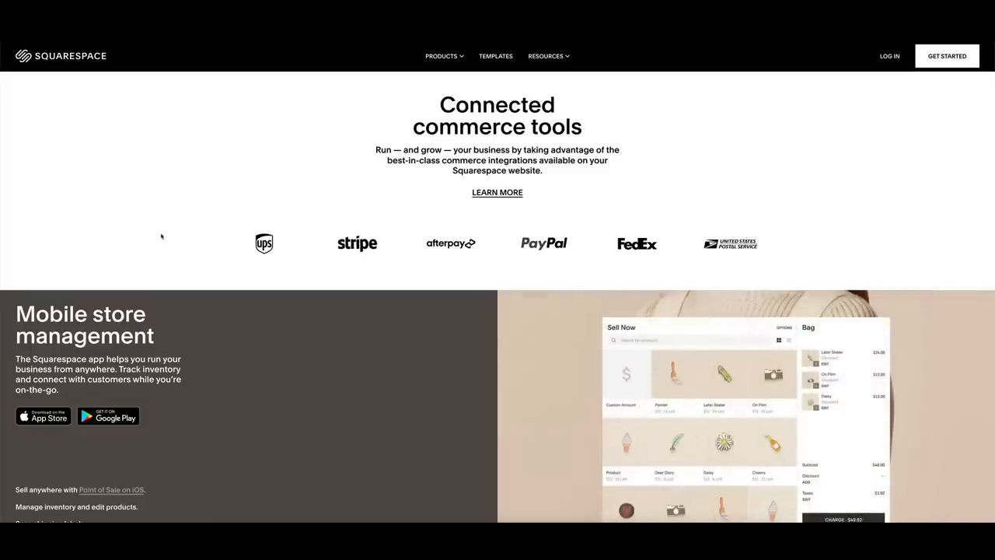
scroll("down", 3)
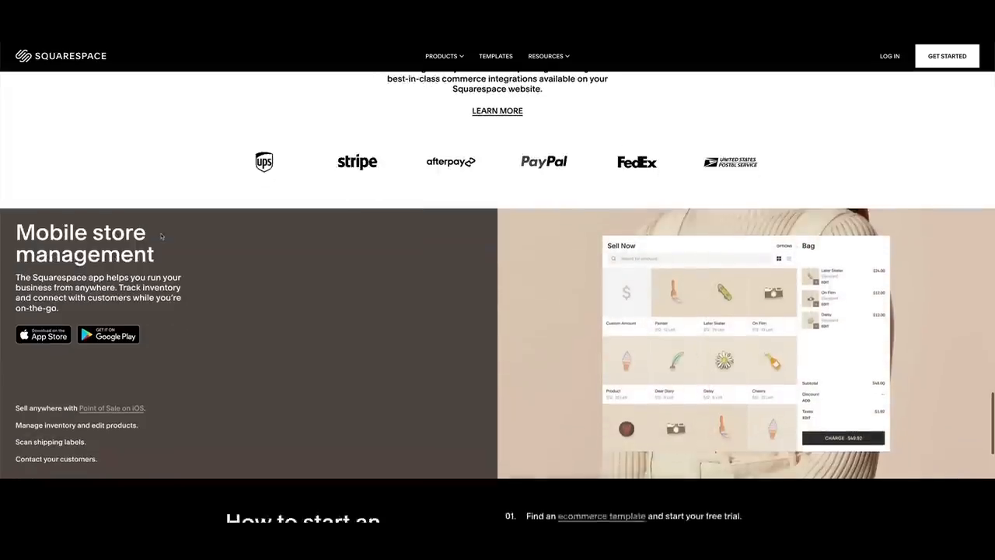
scroll("down", 3)
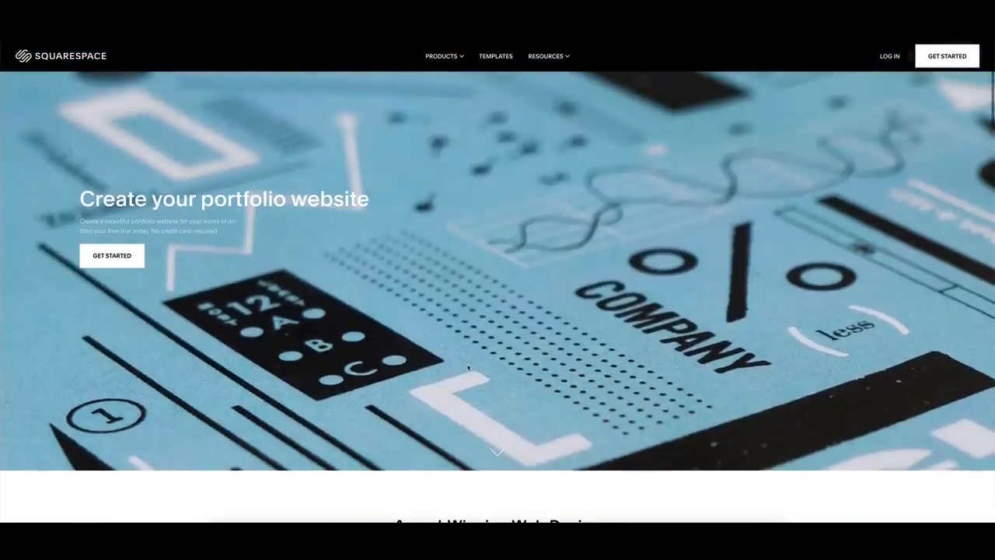
scroll("down", 3)
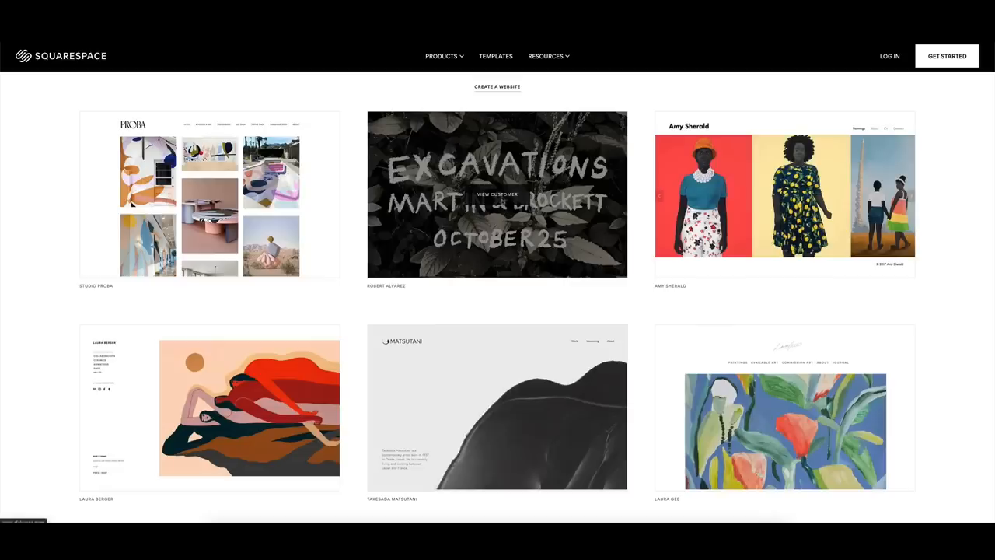
left_click(497, 193)
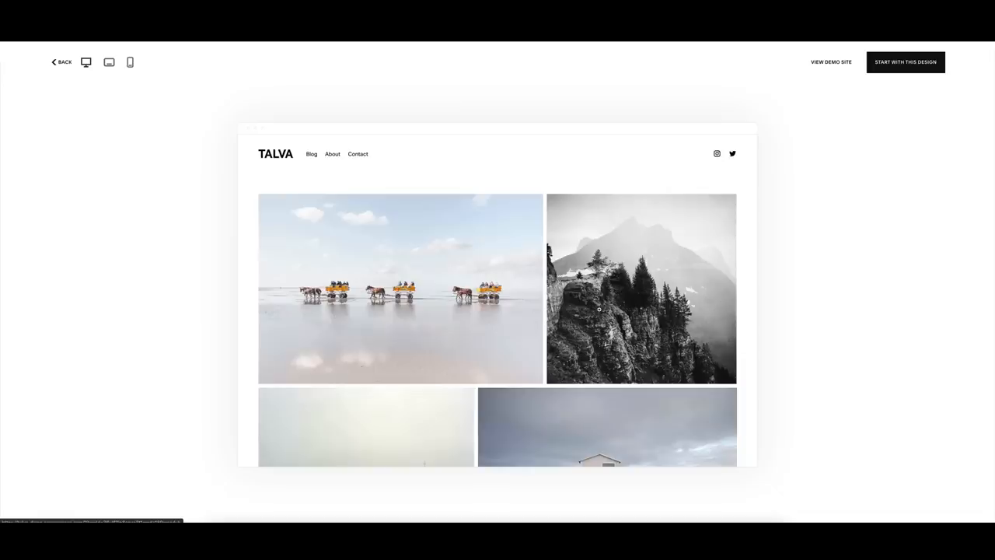
scroll("down", 3)
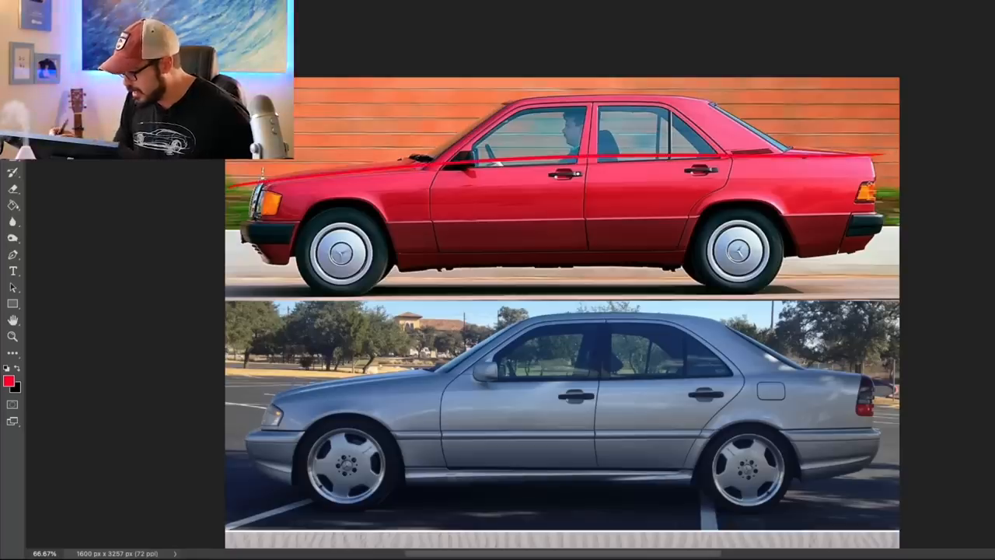
Step: Draw a red annotation line along the red Mercedes' shoulder
left_click_drag(241, 268, 886, 153)
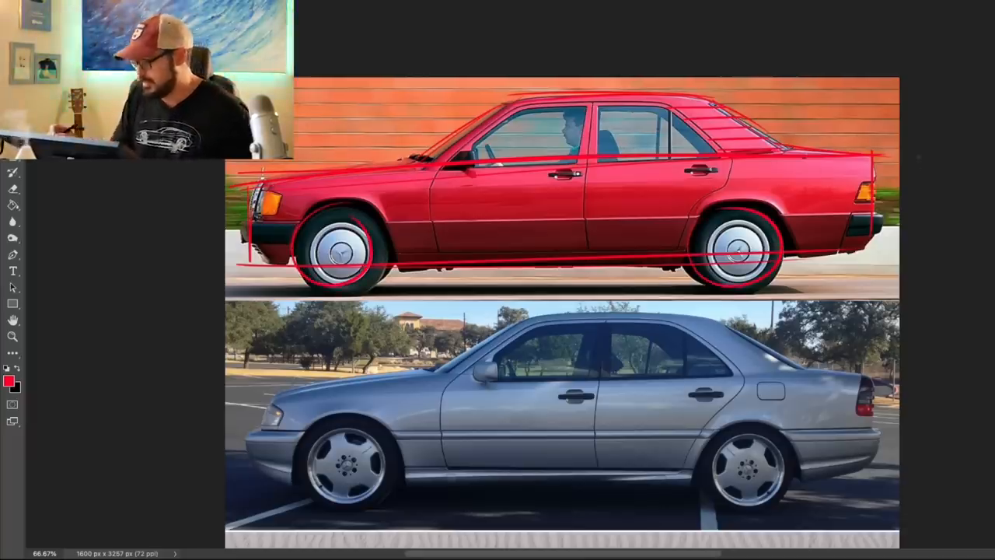
Step: Scroll down to the silver sedan to annotate its shoulder lines and wheels
scroll("down", 3)
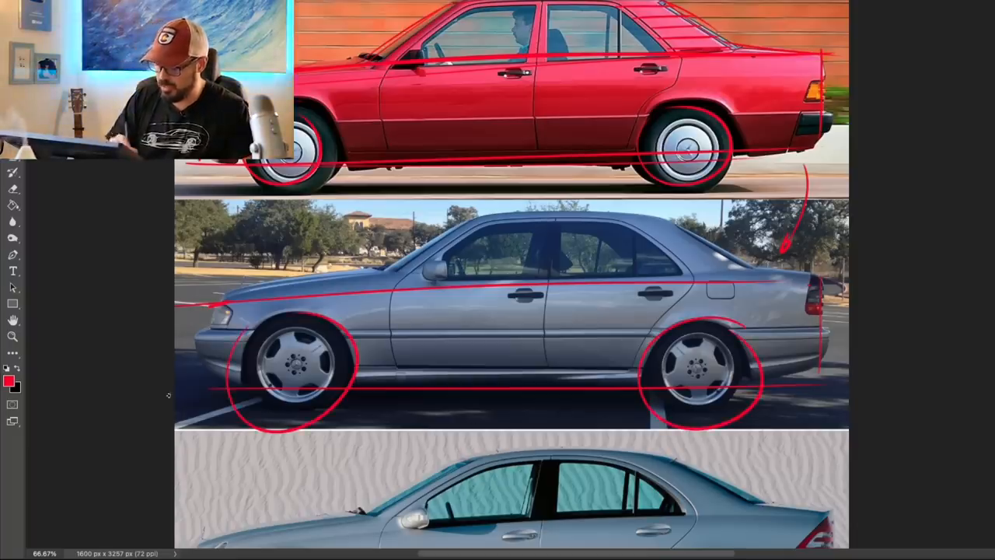
scroll("down", 3)
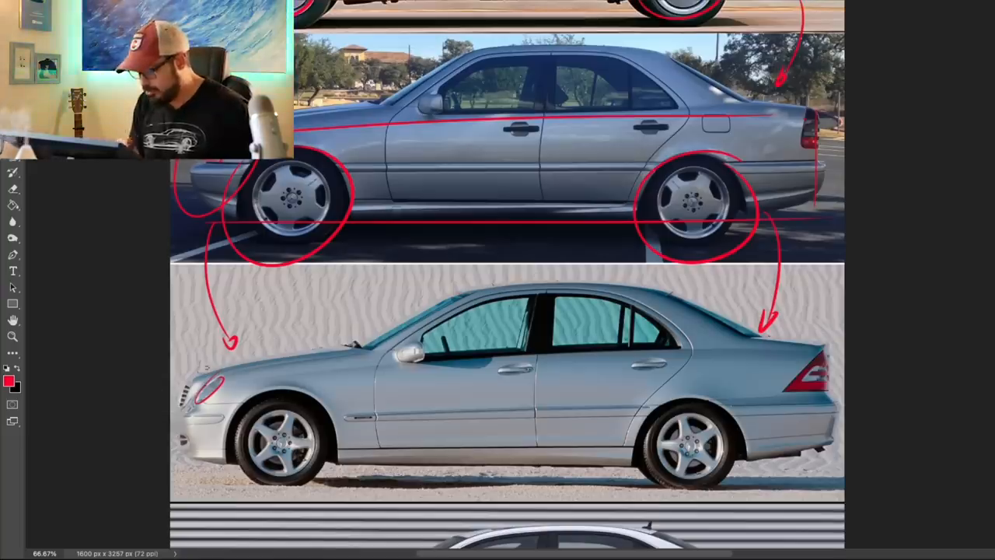
Step: Draw a red arrow from the silver sedan down to the third car
left_click_drag(204, 373, 496, 294)
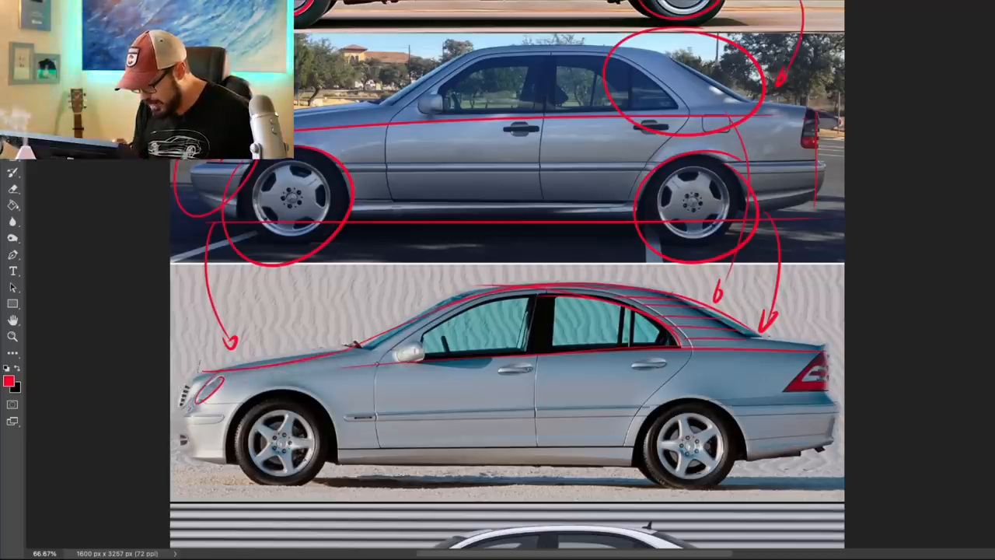
scroll("down", 3)
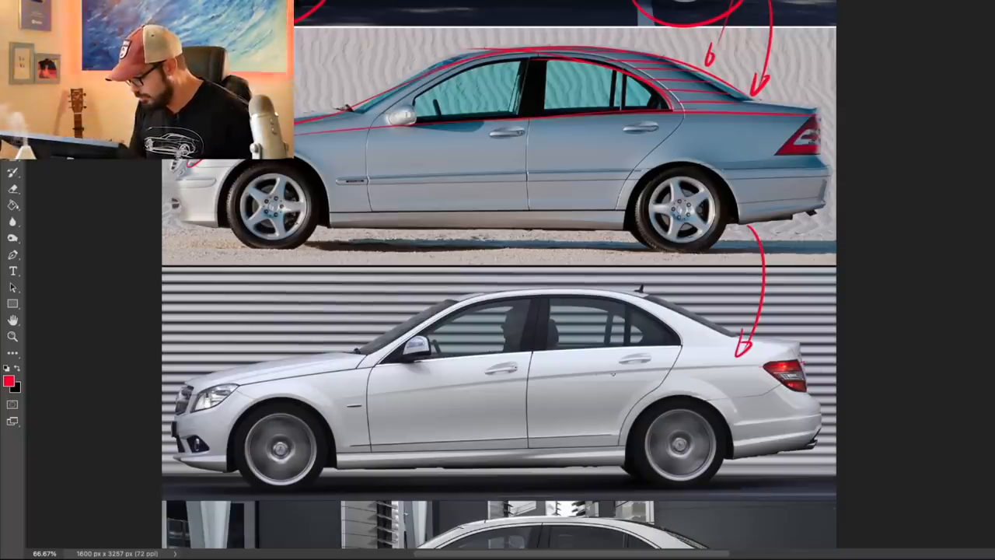
Step: Trace the white car's shoulder line and add red marks above its rear wheel
left_click_drag(334, 404, 738, 357)
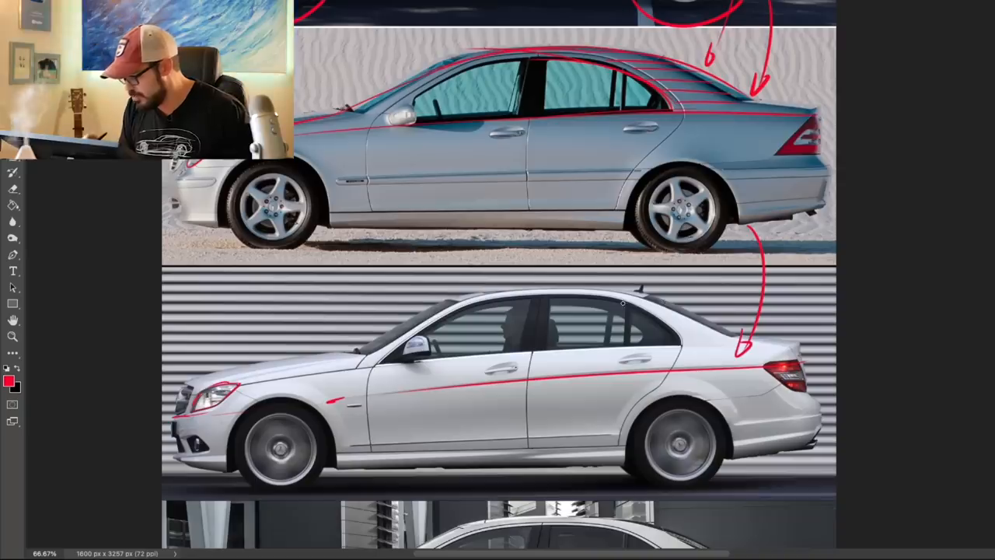
left_click_drag(630, 303, 719, 342)
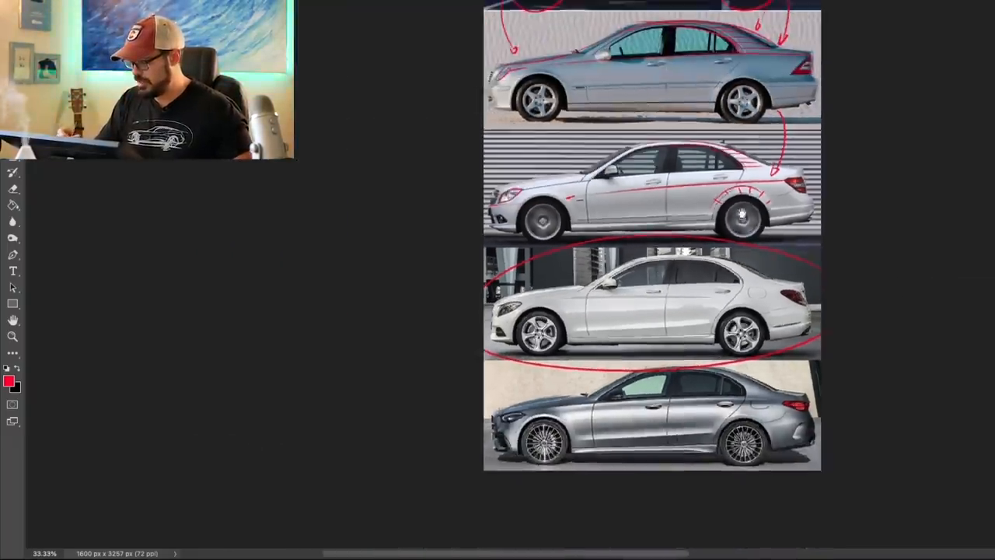
scroll("down", 3)
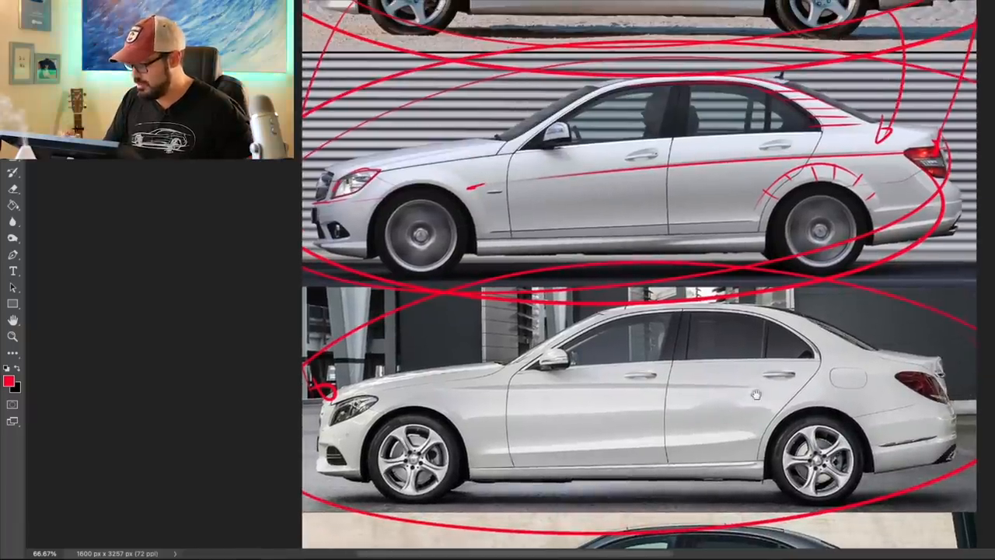
scroll("down", 3)
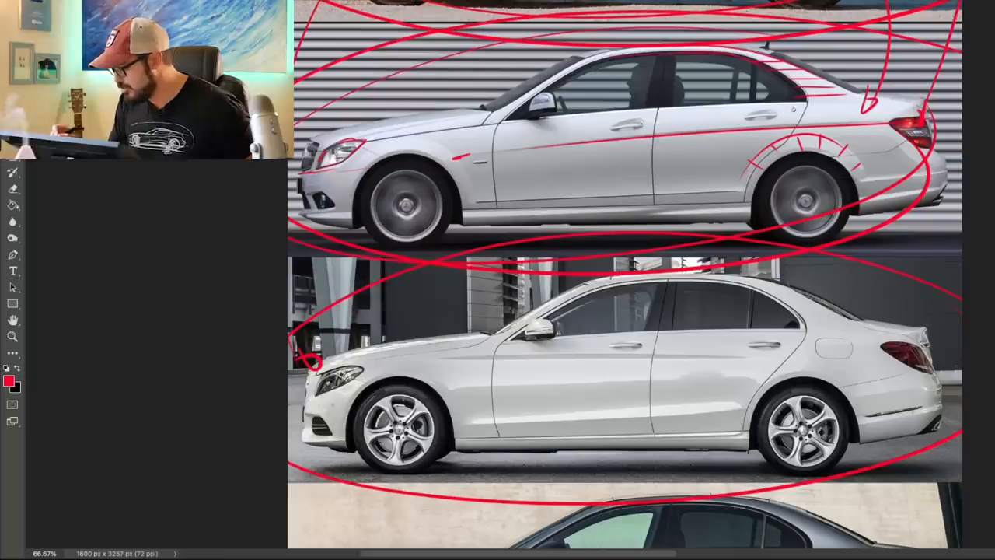